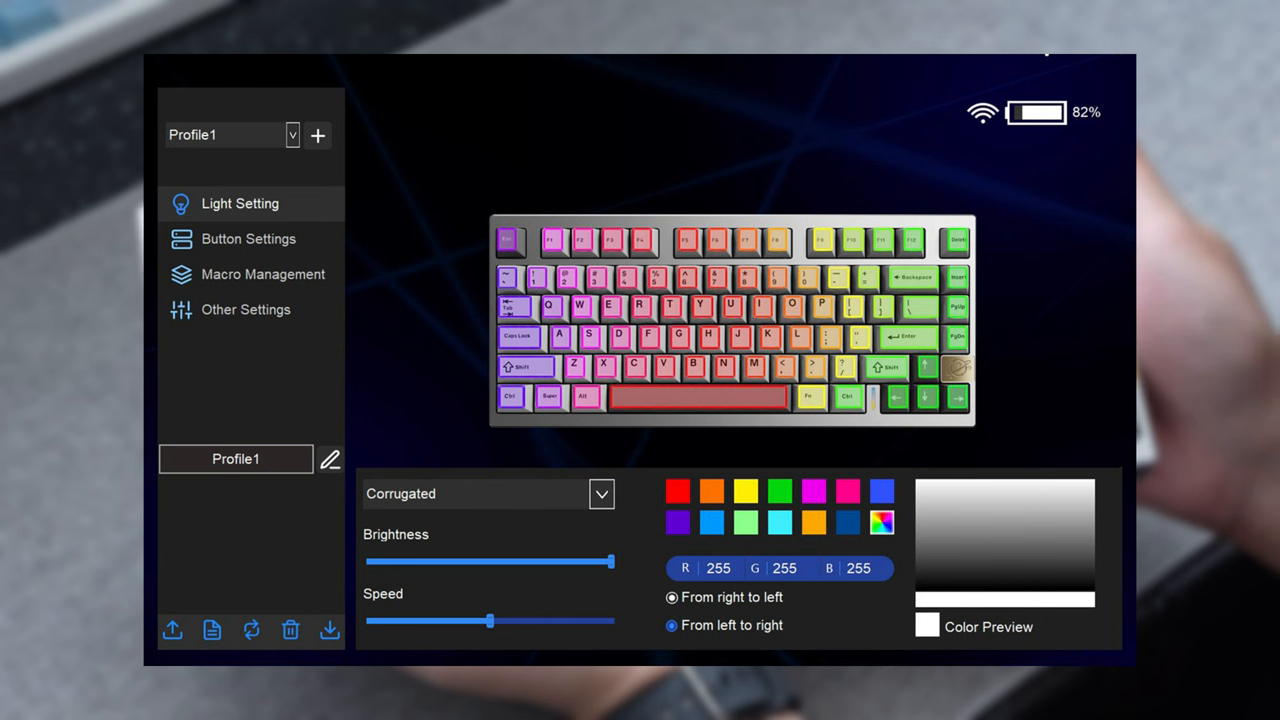
Tour the Button Settings, Macro Management and Other Settings pages from the left sidebar.
click(248, 238)
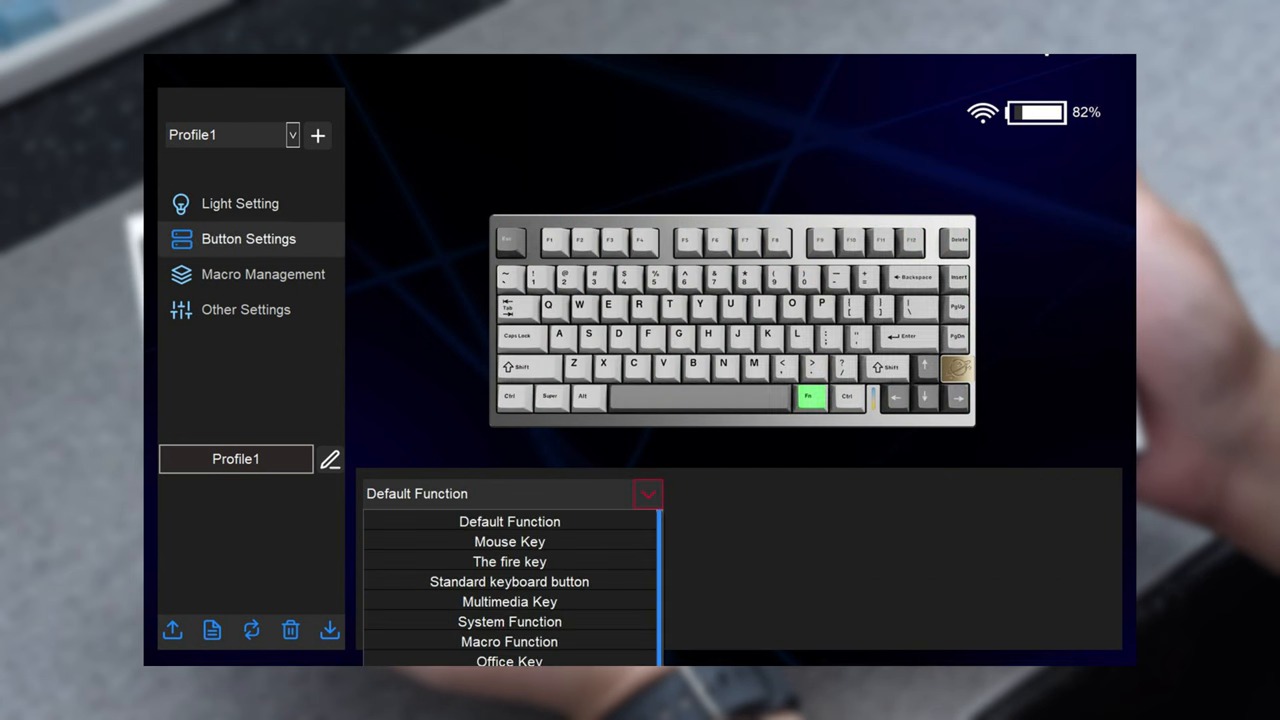
click(262, 274)
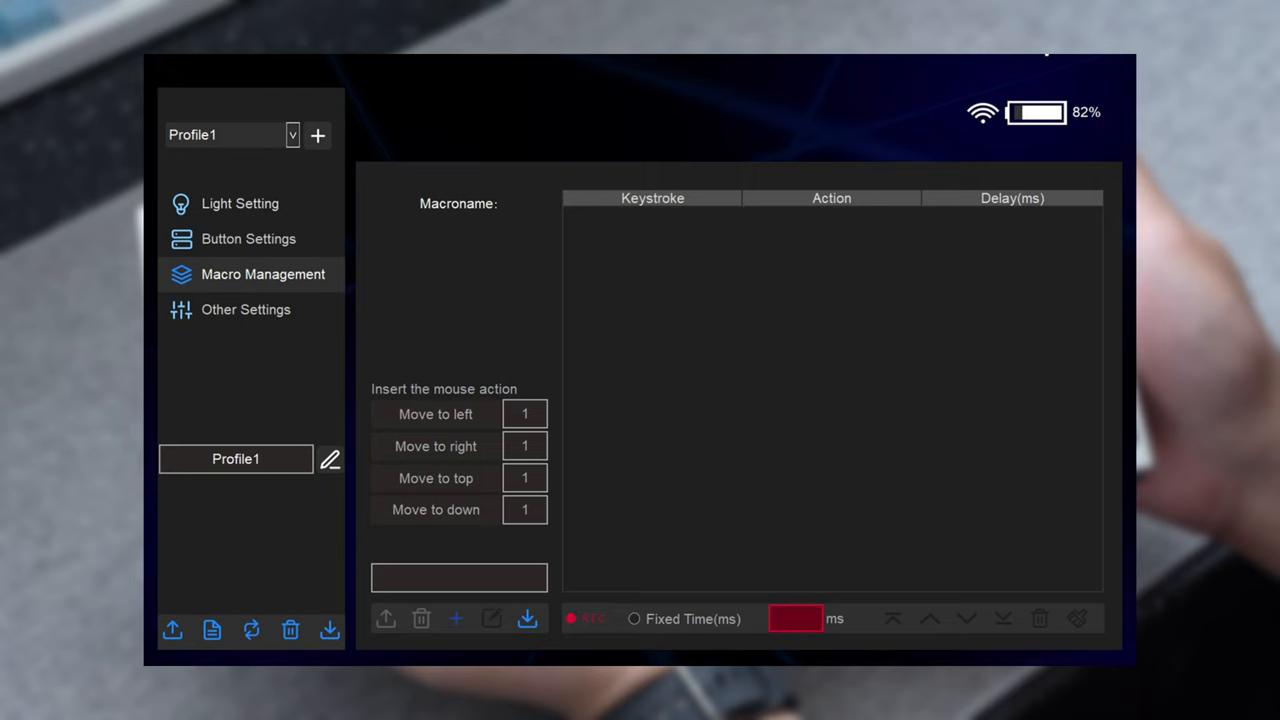
click(244, 308)
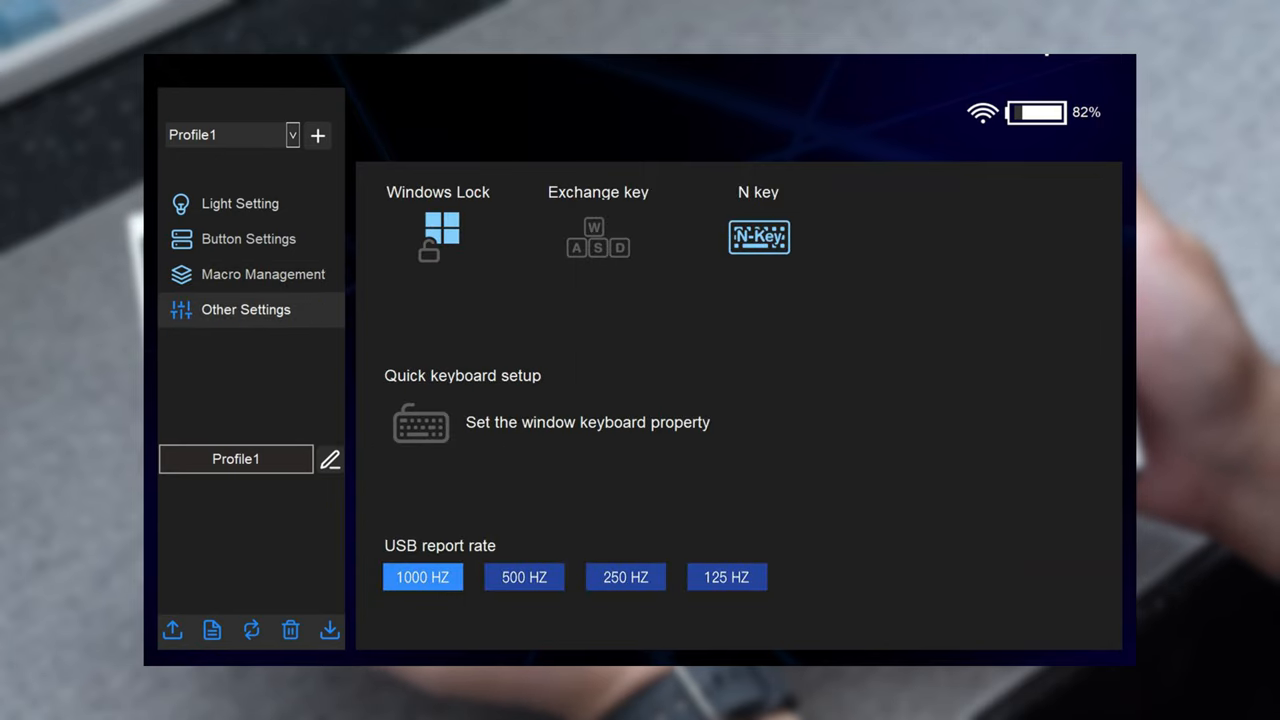